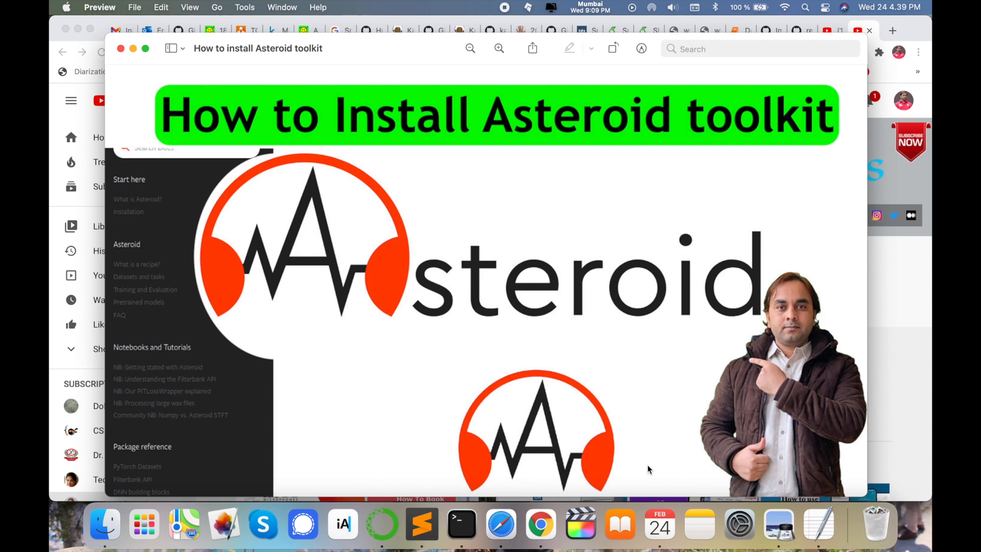
{"action": "mouse_move", "coordinate": [922, 403]}
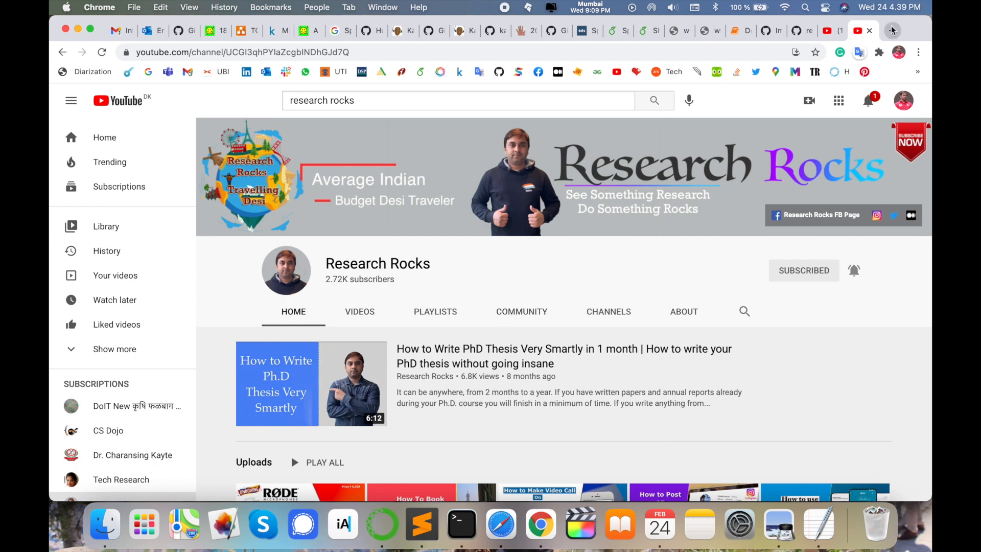
Search Google for 'Asteroid toolkit' in a fresh tab.
{"action": "left_click", "coordinate": [869, 29]}
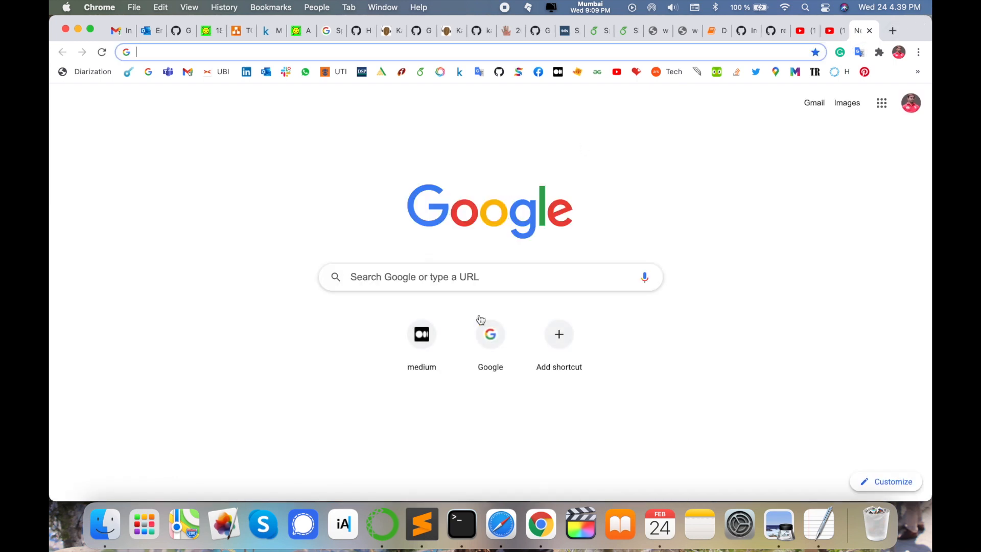
{"action": "left_click", "coordinate": [489, 333]}
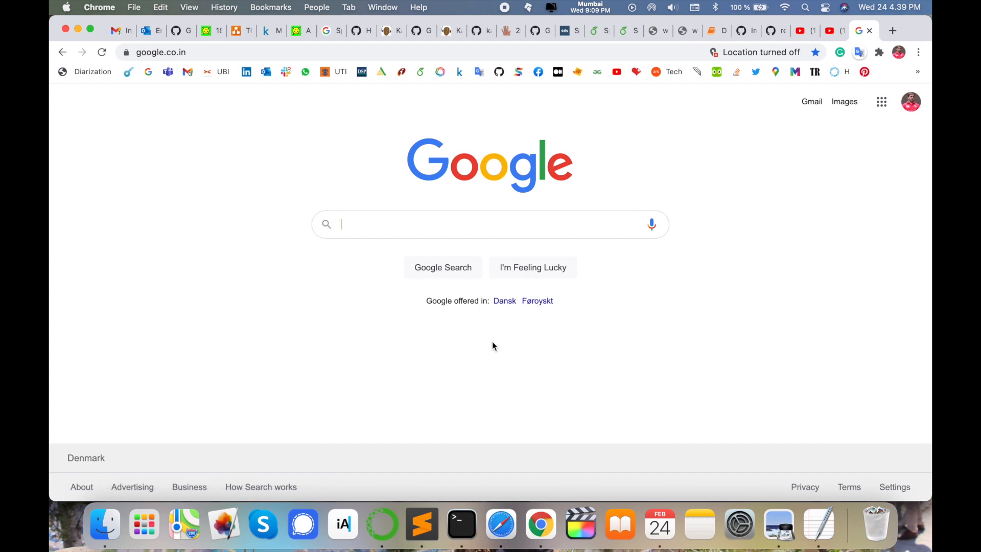
{"action": "type", "text": "Asteroid toolkit"}
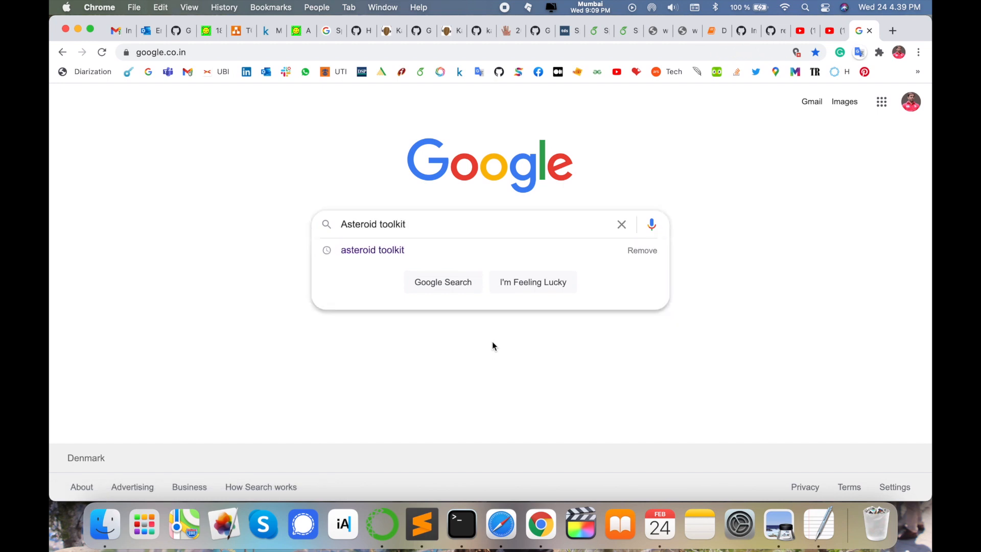
{"action": "left_click", "coordinate": [443, 282]}
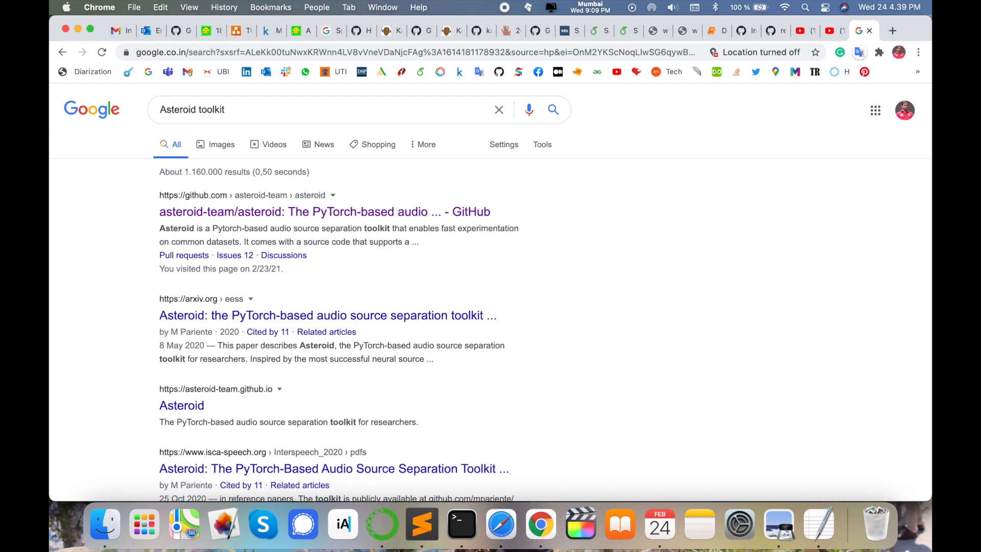
Scroll through the search results listing GitHub, arXiv and asteroid-team.github.io.
{"action": "scroll", "scroll_direction": "down", "scroll_amount": 3}
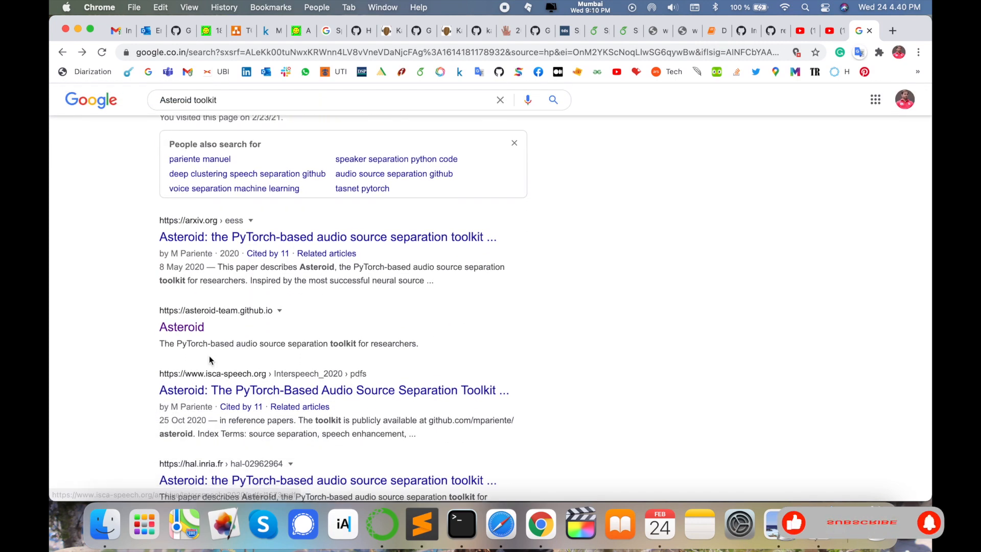
{"action": "scroll", "scroll_direction": "up", "scroll_amount": 3}
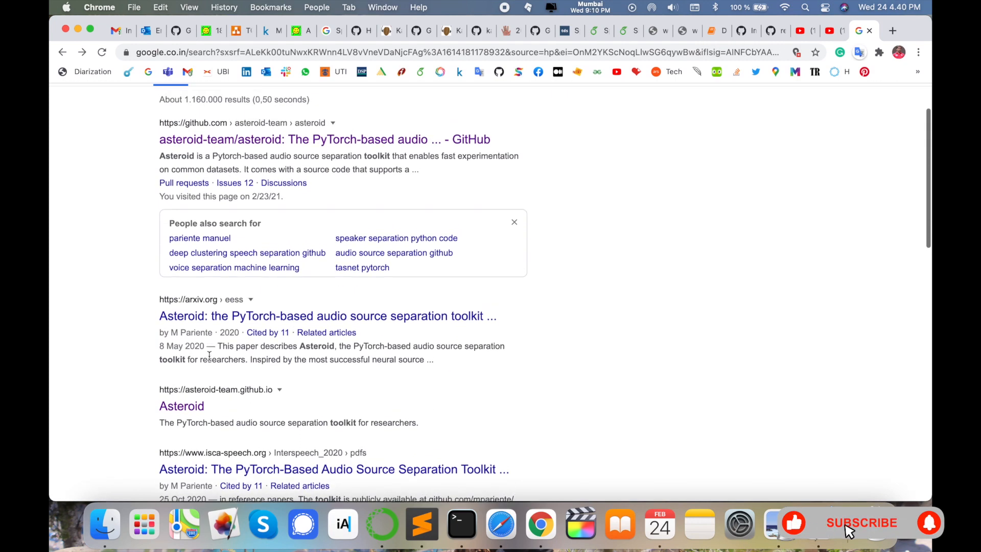
{"action": "left_click", "coordinate": [861, 522]}
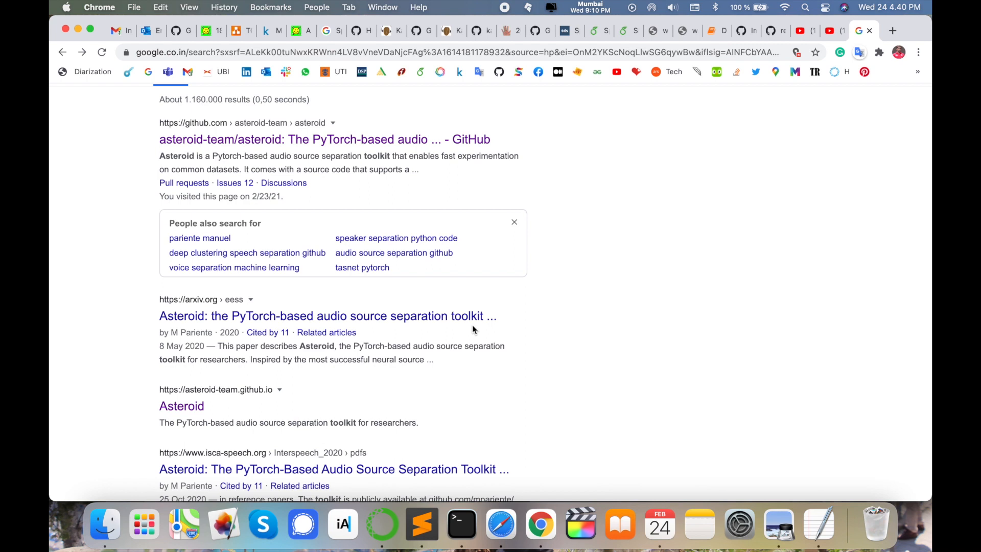
{"action": "scroll", "scroll_direction": "down", "scroll_amount": 3}
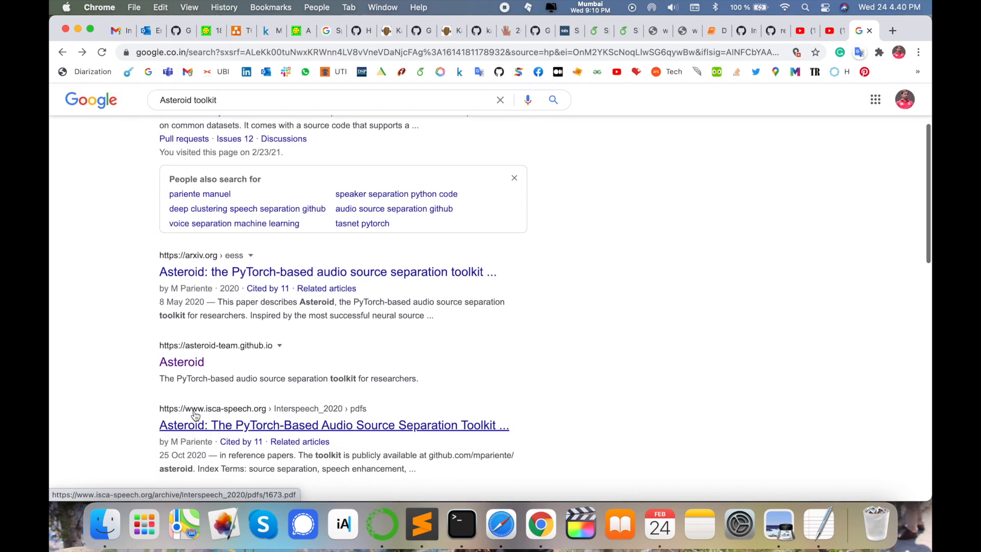
Go to the asteroid-team.github.io homepage and read the 'What is Asteroid?' overview.
{"action": "left_click", "coordinate": [182, 362]}
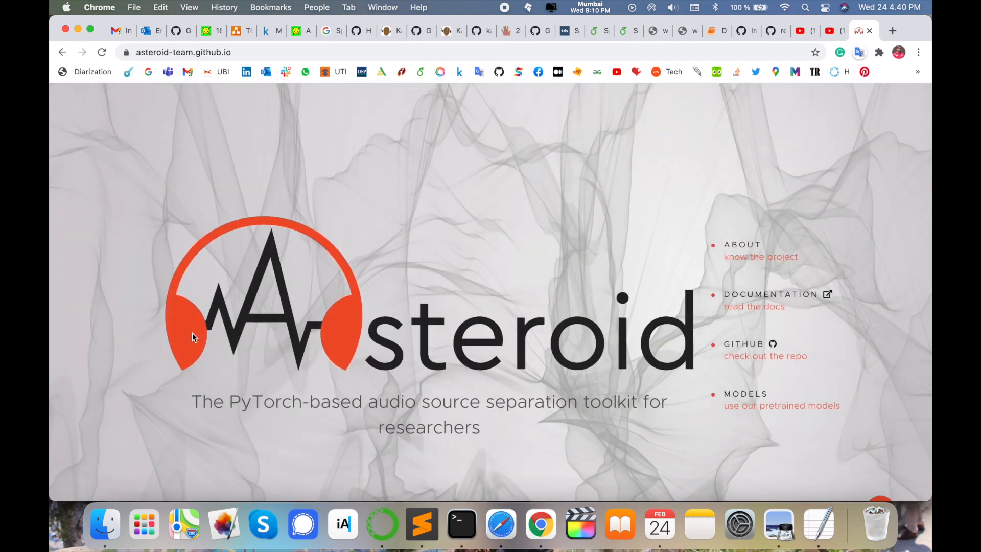
{"action": "mouse_move", "coordinate": [783, 330]}
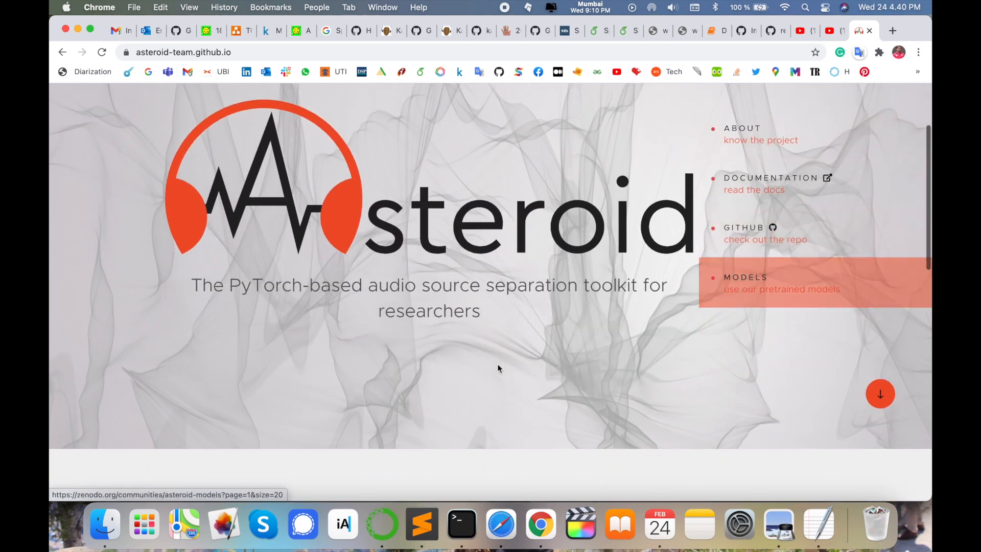
{"action": "scroll", "scroll_direction": "down", "scroll_amount": 3}
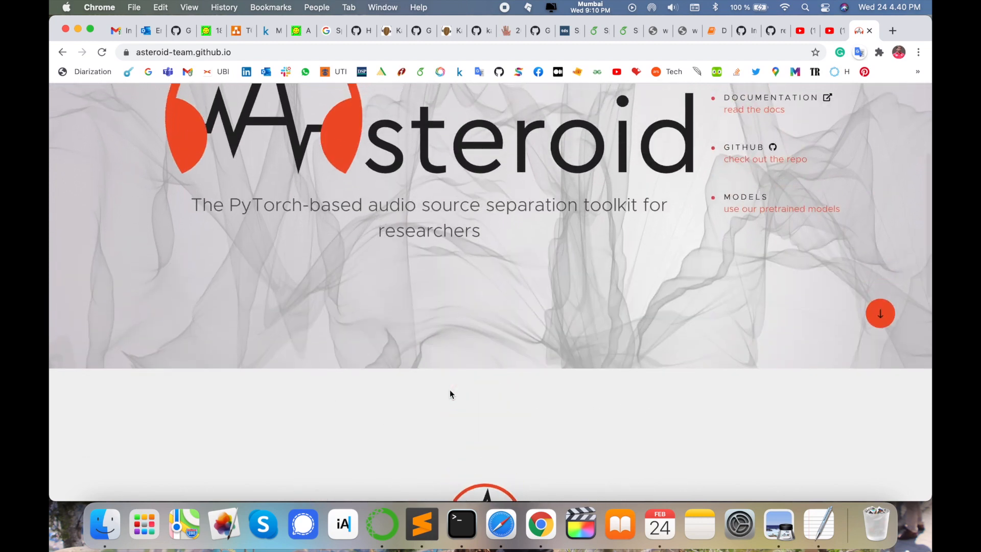
{"action": "scroll", "scroll_direction": "down", "scroll_amount": 3}
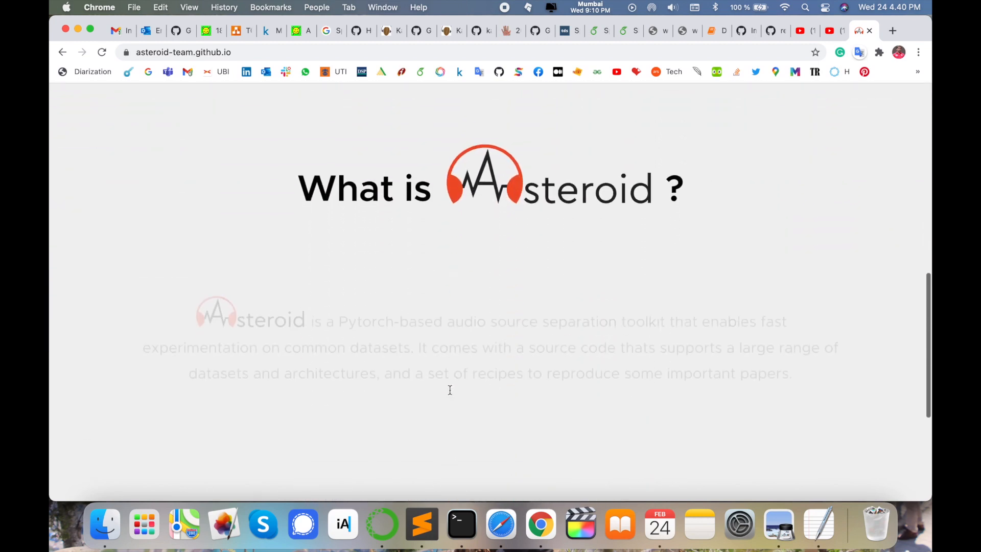
{"action": "scroll", "scroll_direction": "up", "scroll_amount": 3}
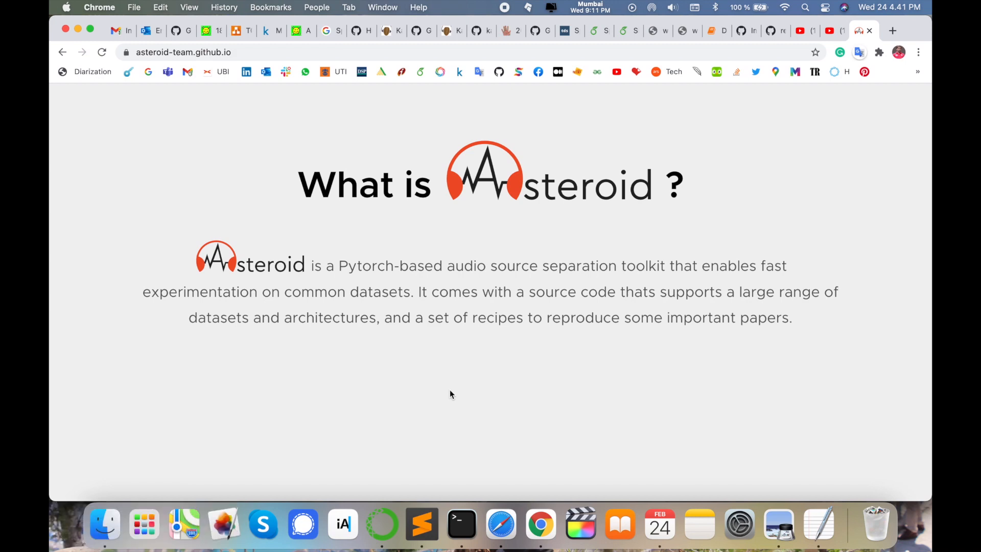
Read the Modularity, Extensibility and Reproducibility sections, then return to the top.
{"action": "scroll", "scroll_direction": "down", "scroll_amount": 3}
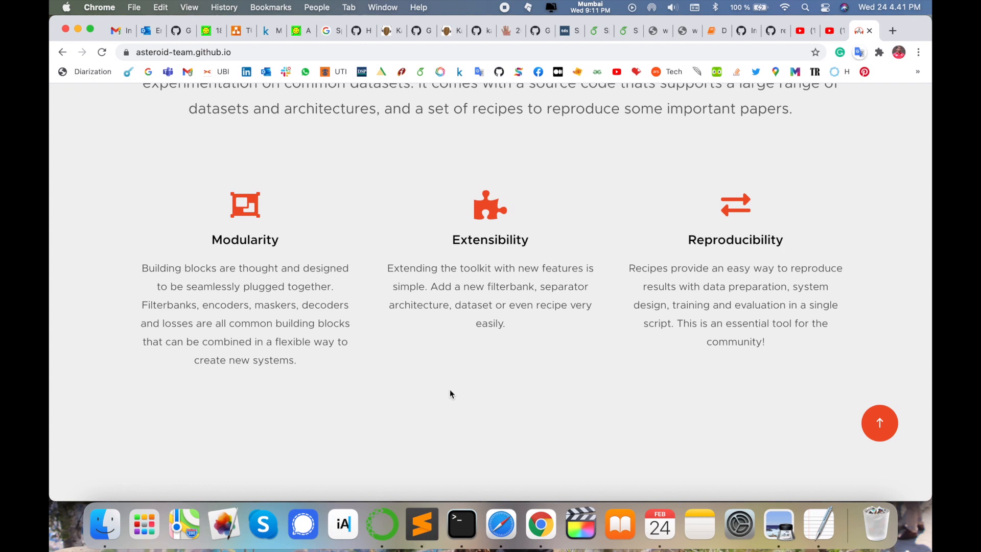
{"action": "scroll", "scroll_direction": "down", "scroll_amount": 3}
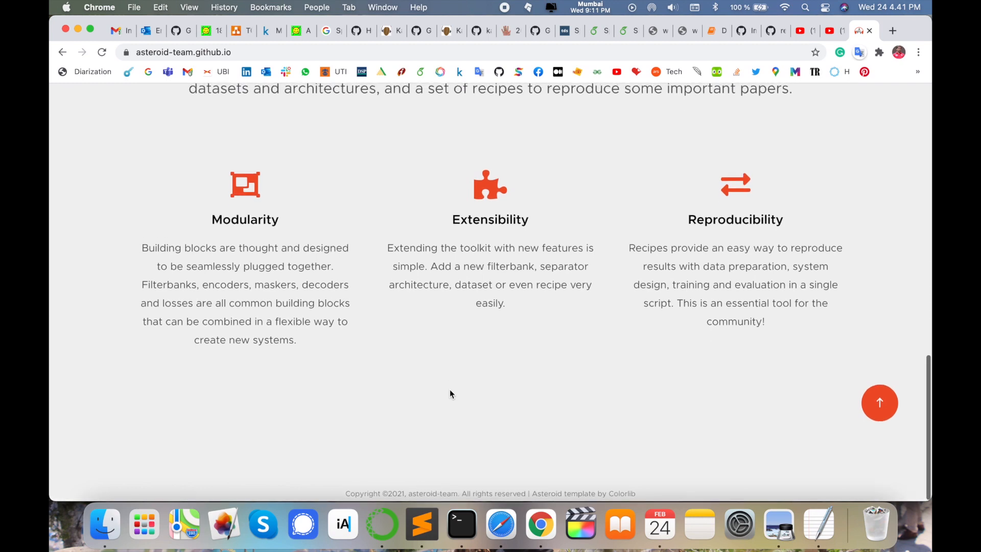
{"action": "scroll", "scroll_direction": "up", "scroll_amount": 3}
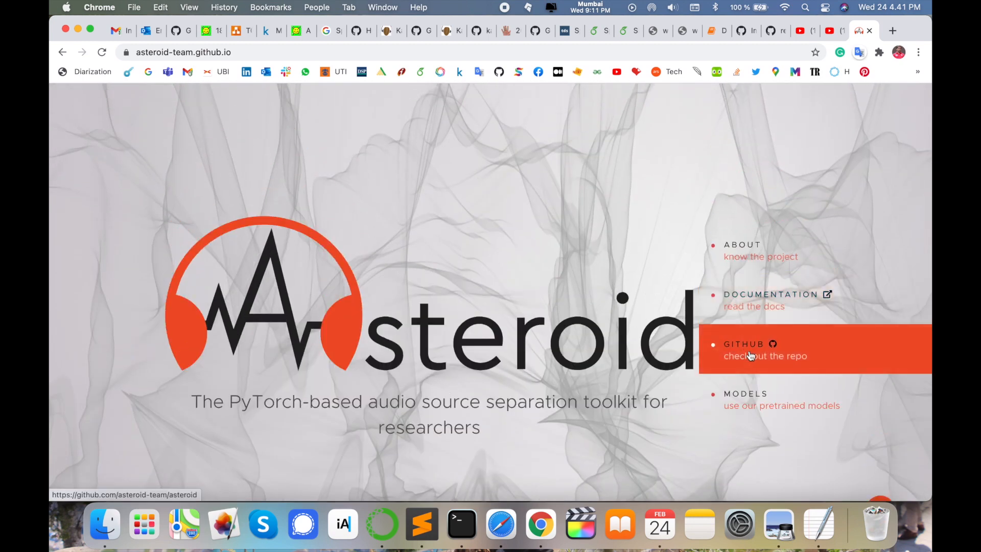
Go to the asteroid-team/asteroid GitHub repository and skim its README.
{"action": "left_click", "coordinate": [765, 356]}
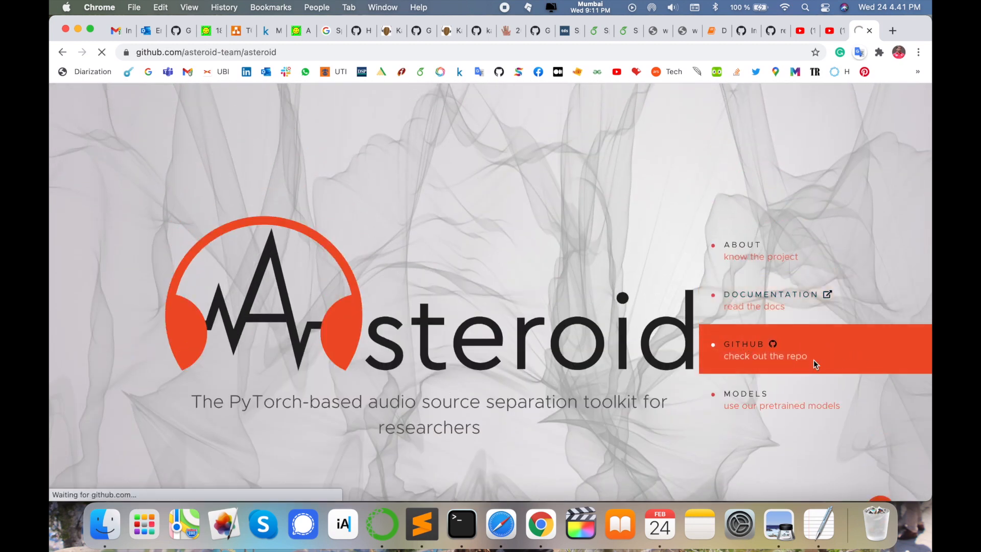
{"action": "left_click", "coordinate": [765, 356]}
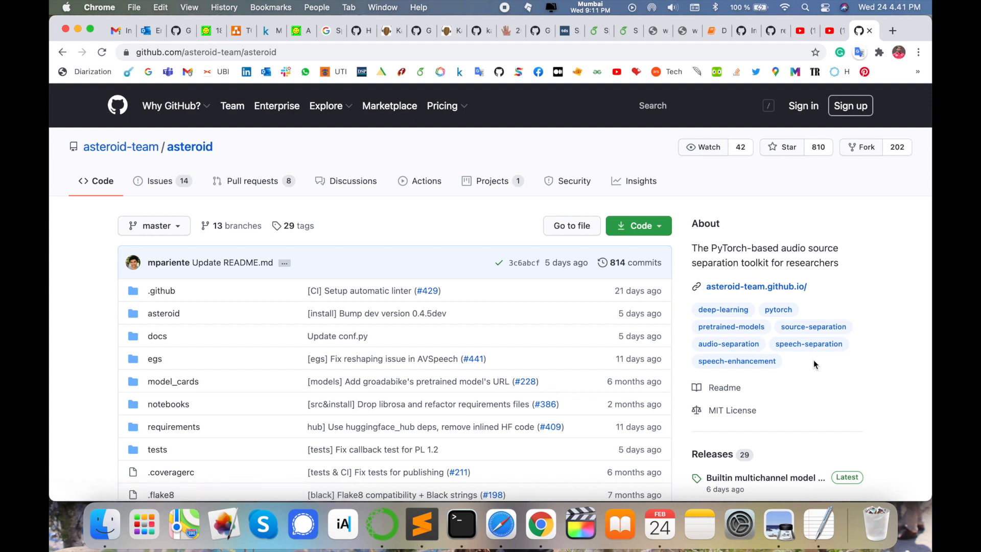
{"action": "mouse_move", "coordinate": [359, 281]}
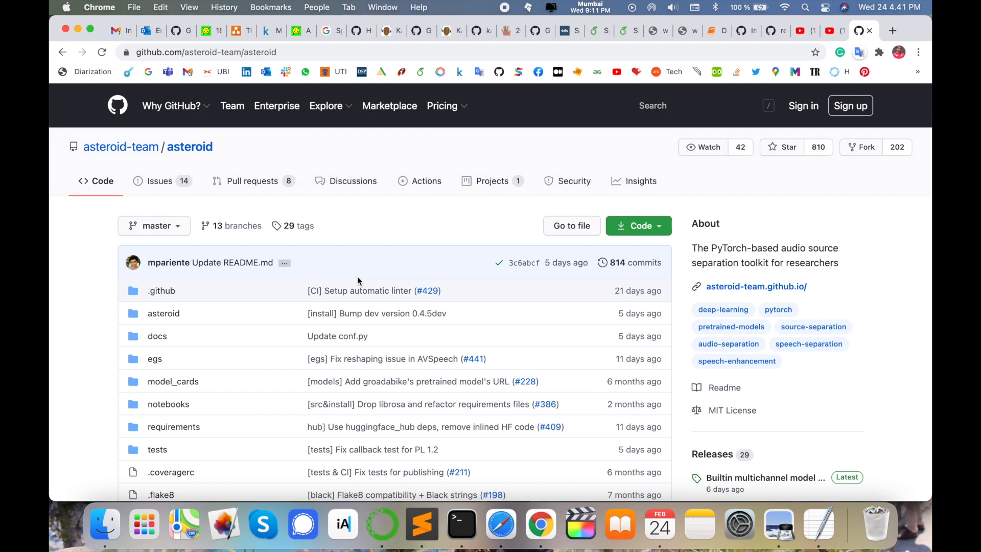
{"action": "scroll", "scroll_direction": "down", "scroll_amount": 3}
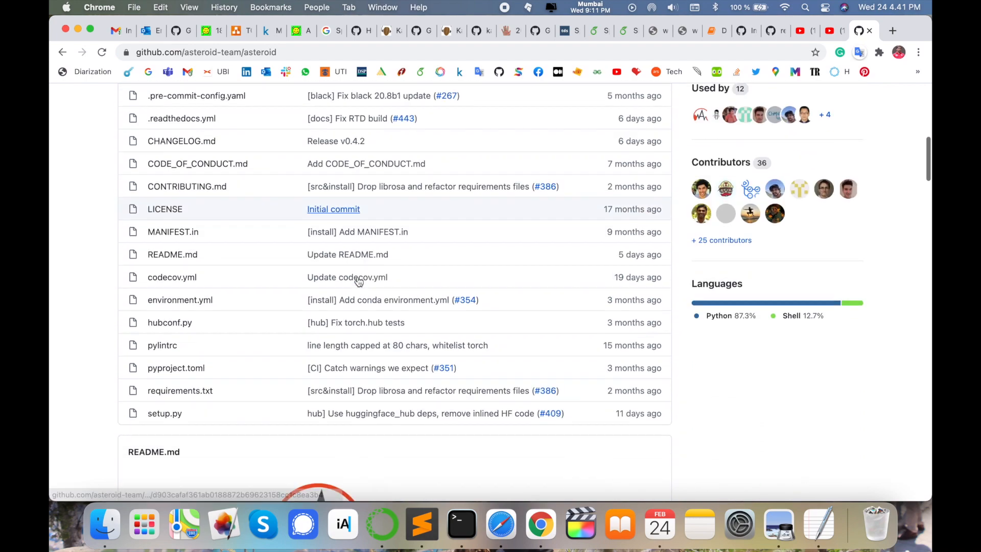
{"action": "scroll", "scroll_direction": "up", "scroll_amount": 3}
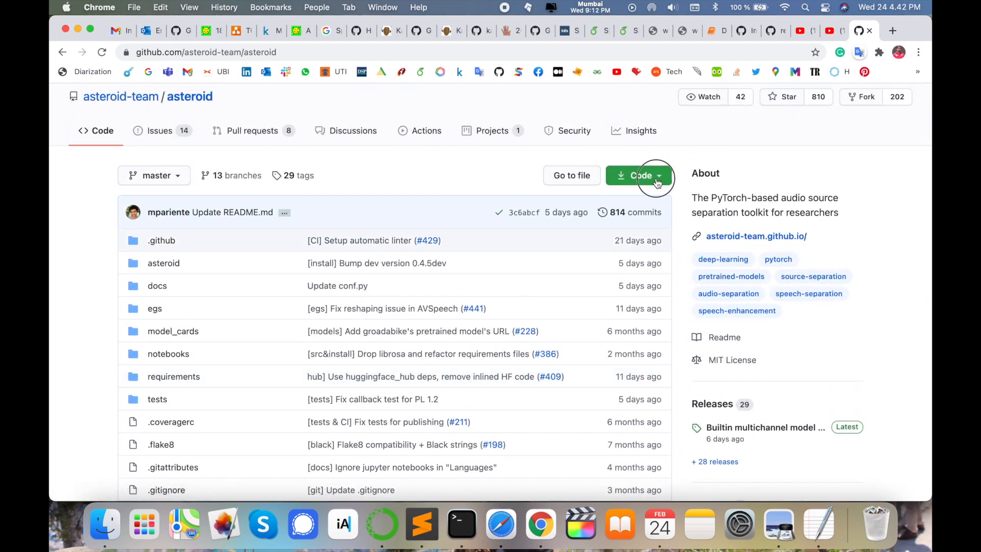
Select the git clone command line in the README's Installation section.
{"action": "left_click", "coordinate": [638, 175]}
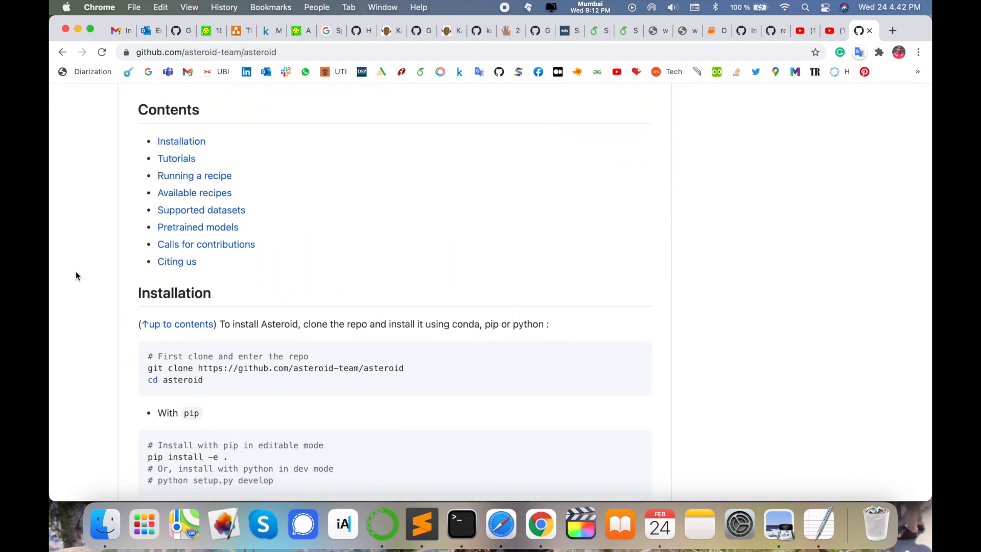
{"action": "mouse_move", "coordinate": [332, 381]}
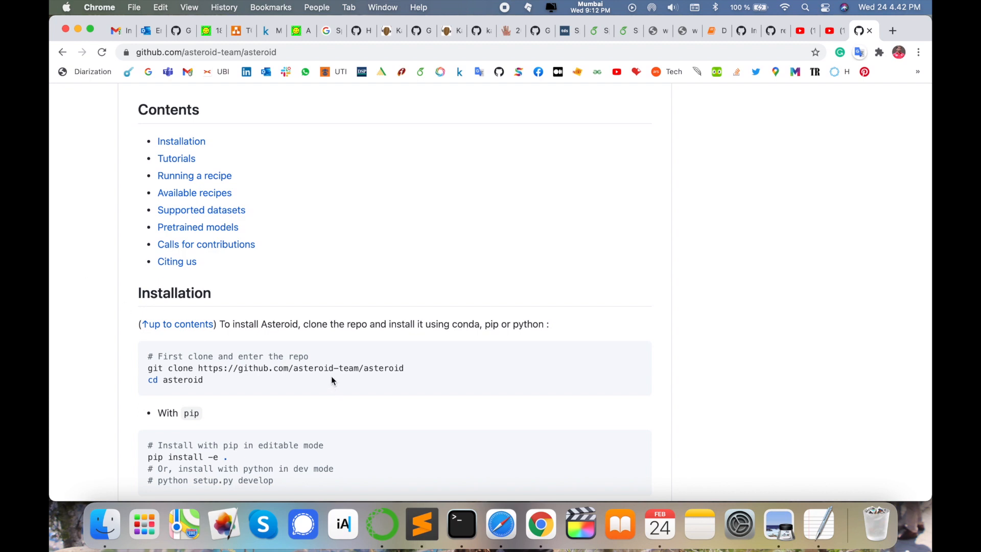
{"action": "double_click", "coordinate": [275, 368]}
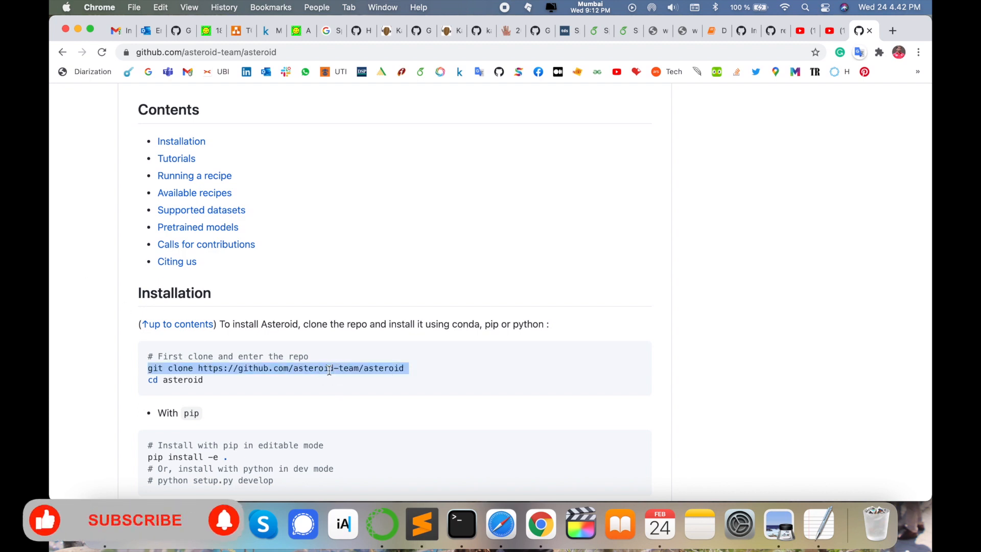
{"action": "left_click", "coordinate": [462, 523]}
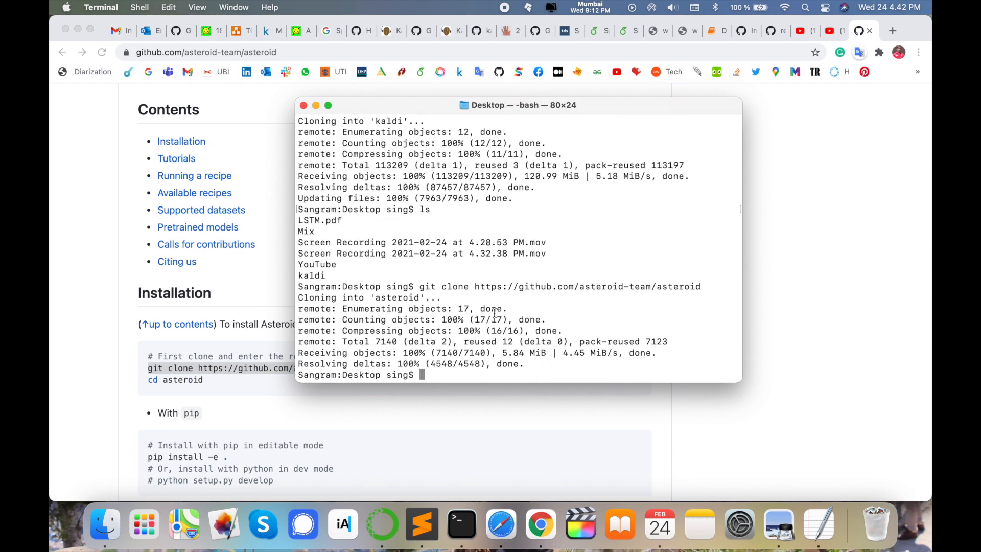
{"action": "left_click", "coordinate": [104, 524]}
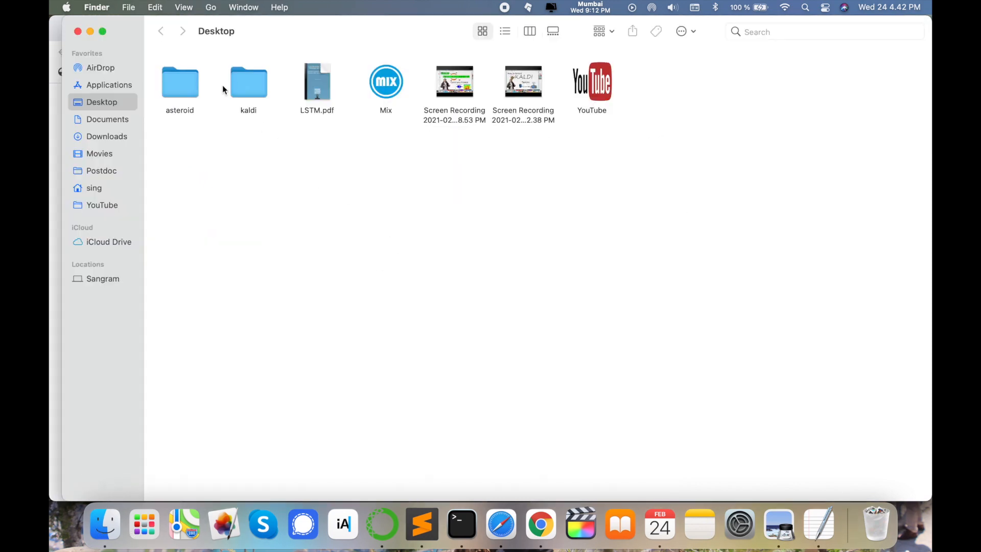
Navigate into asteroid, then egs, then the avspeech recipe folder.
{"action": "double_click", "coordinate": [180, 81]}
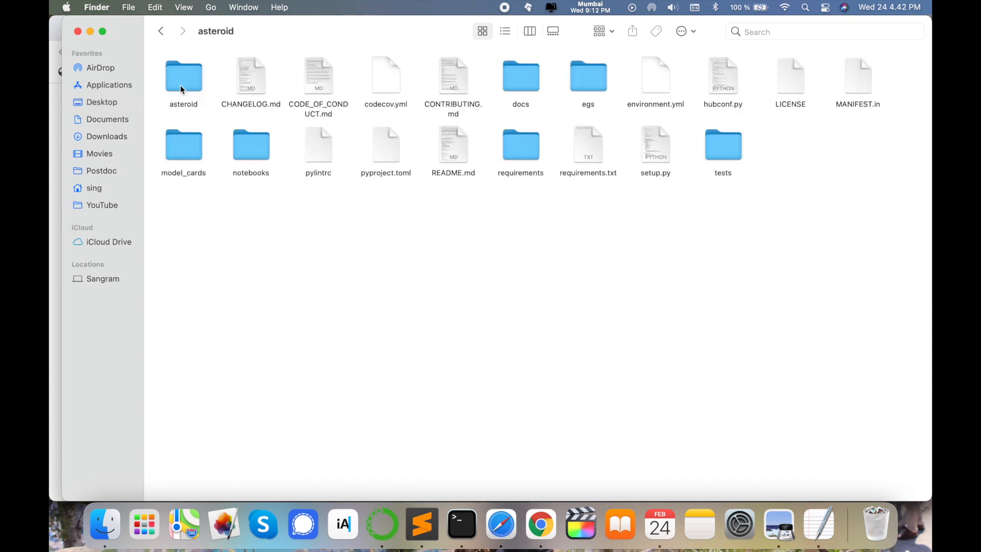
{"action": "double_click", "coordinate": [587, 76]}
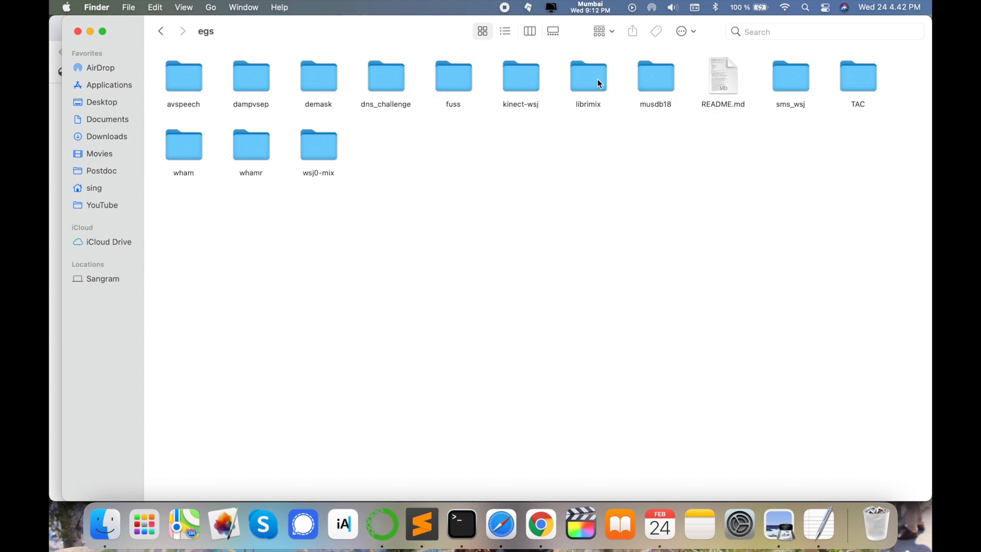
{"action": "mouse_move", "coordinate": [457, 206]}
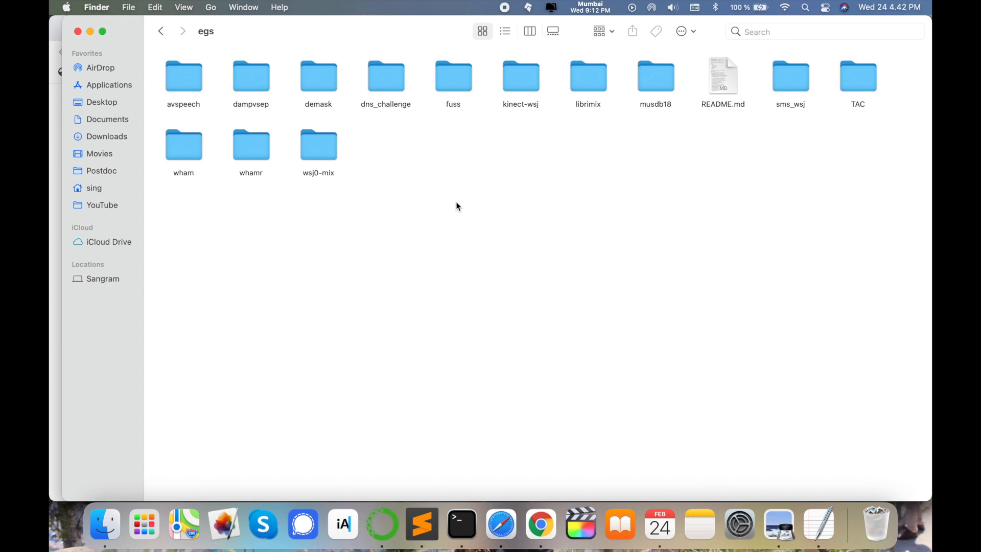
{"action": "left_click", "coordinate": [387, 75]}
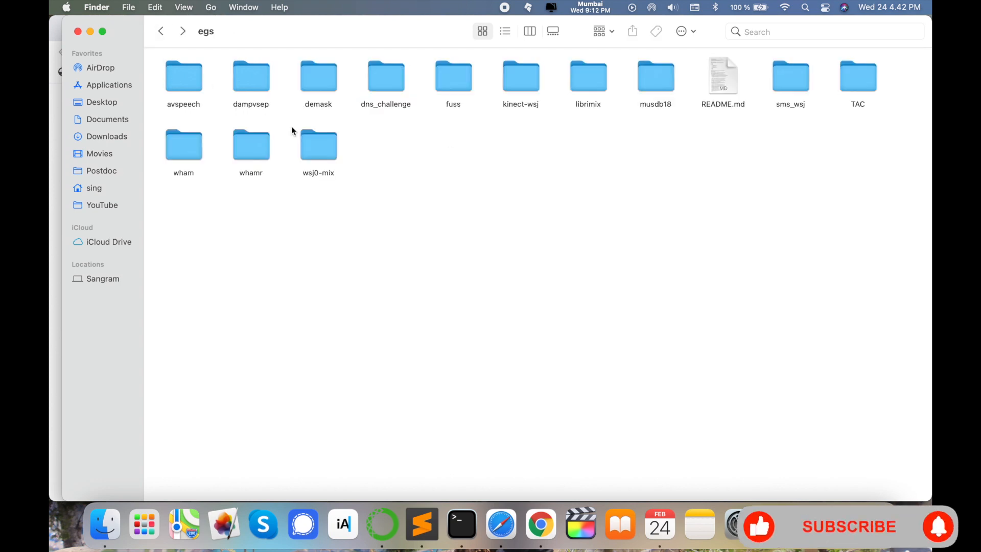
{"action": "double_click", "coordinate": [183, 74]}
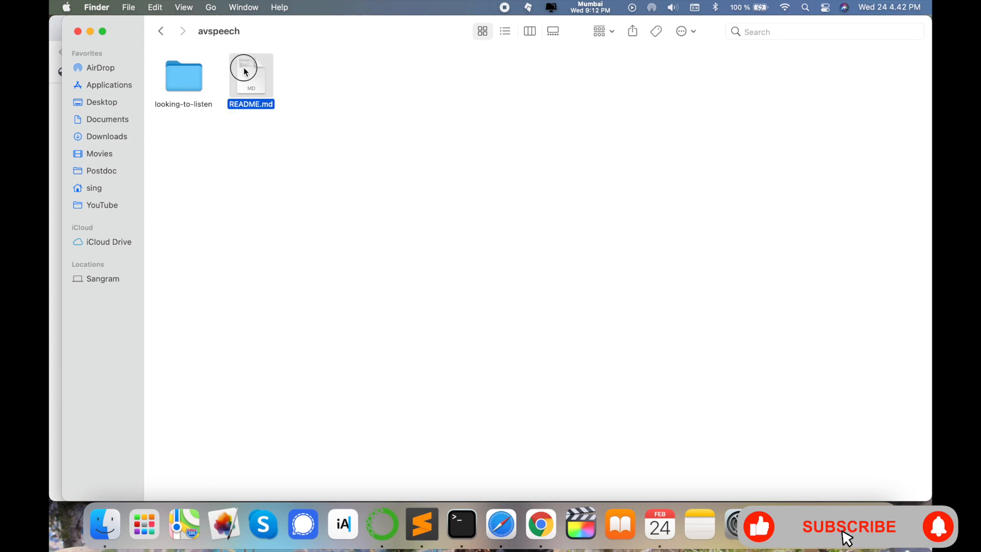
View avspeech README.md in Sublime Text, granting Desktop folder access.
{"action": "double_click", "coordinate": [251, 72]}
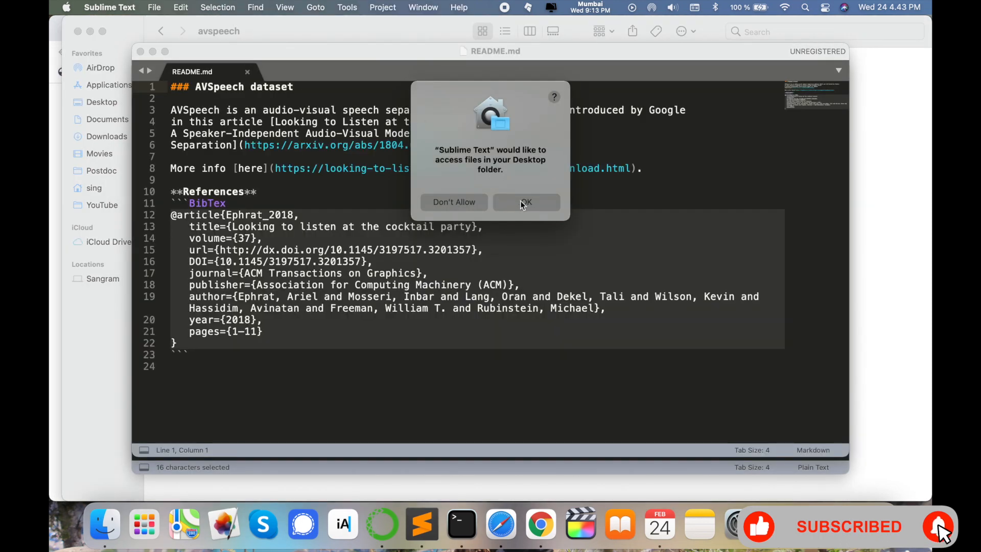
{"action": "left_click", "coordinate": [526, 202]}
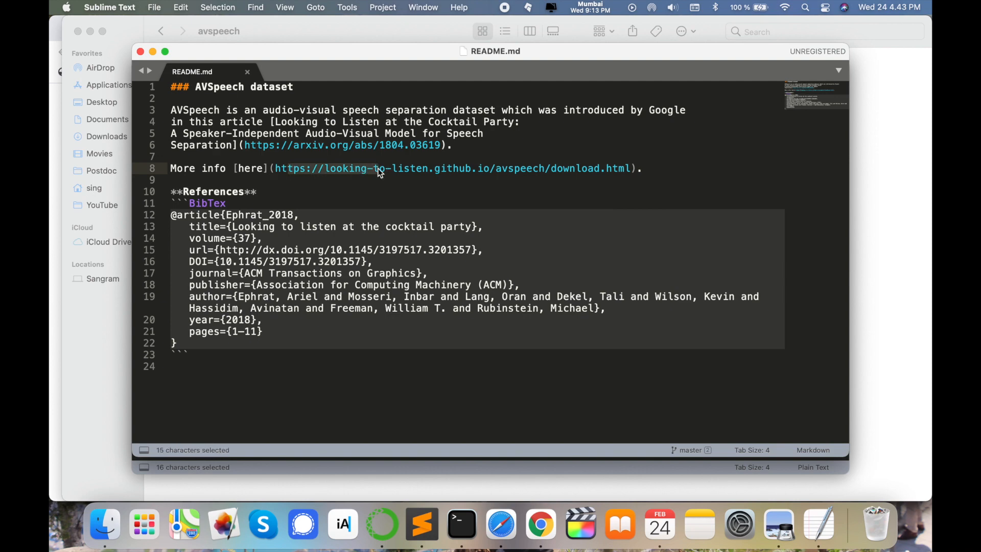
{"action": "mouse_move", "coordinate": [359, 150]}
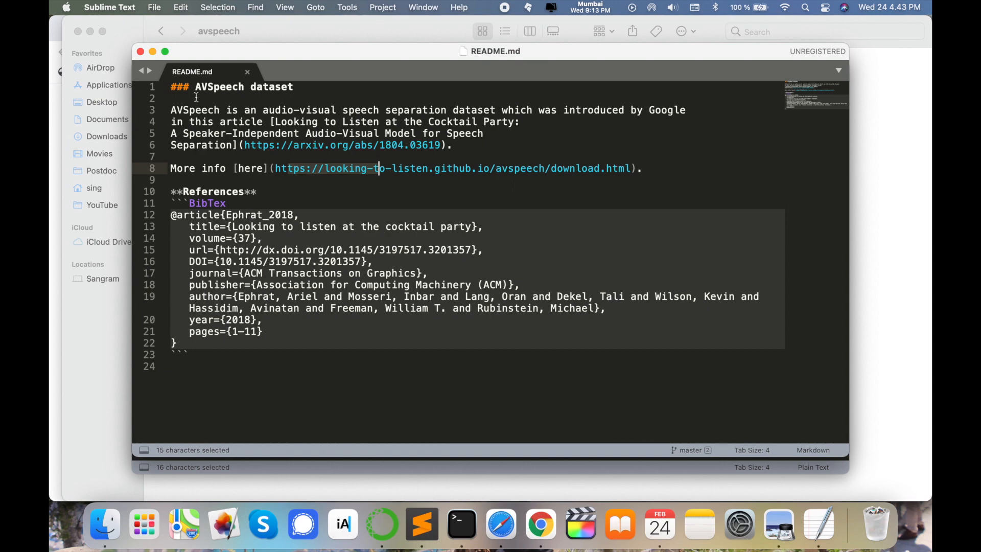
{"action": "mouse_move", "coordinate": [180, 82]}
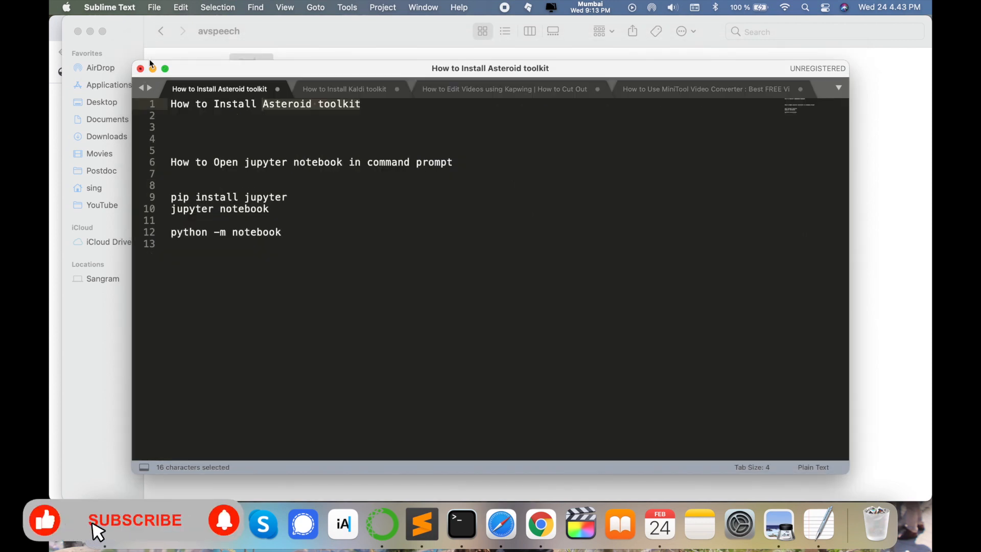
Close the notes window, back out to the Desktop, and reopen the asteroid folder's top level.
{"action": "left_click", "coordinate": [140, 68]}
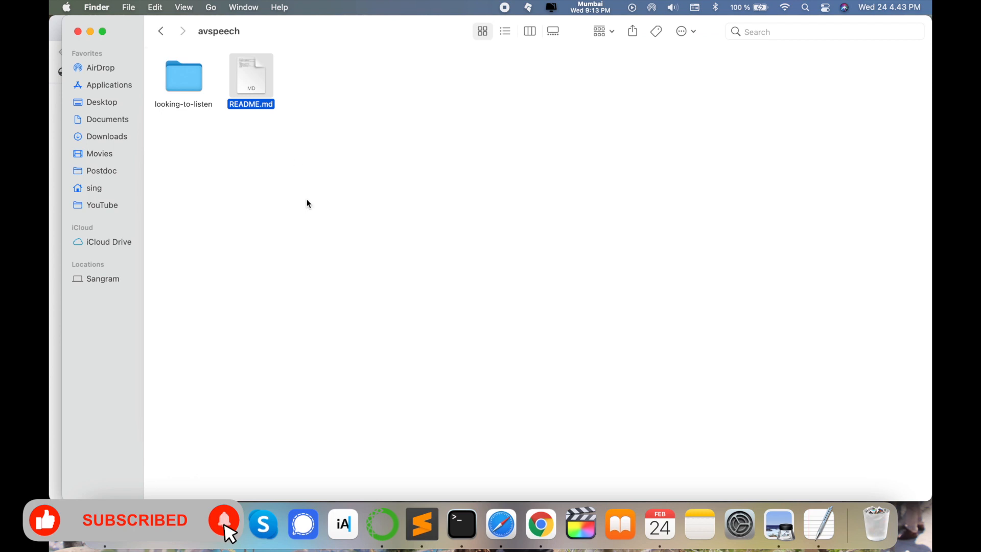
{"action": "left_click", "coordinate": [161, 32]}
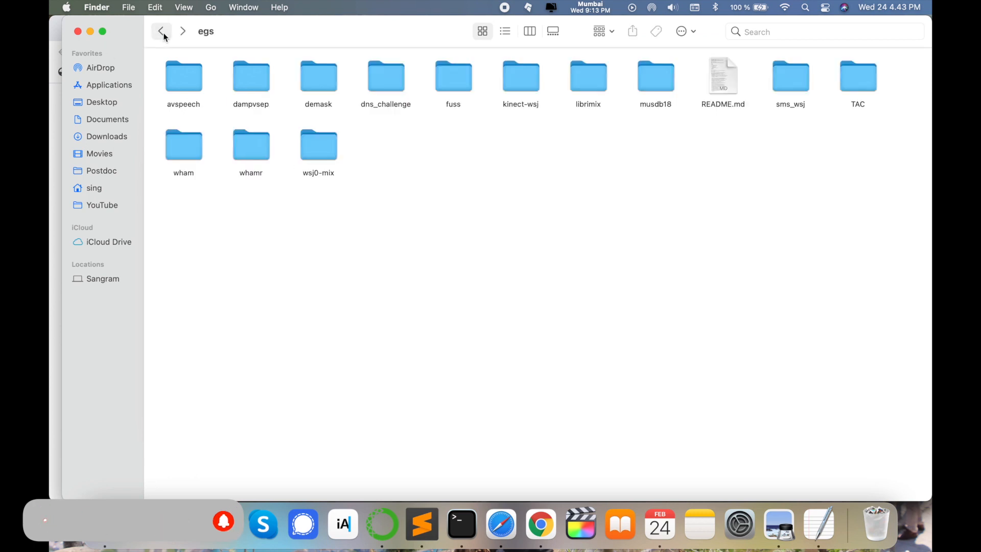
{"action": "left_click", "coordinate": [161, 32]}
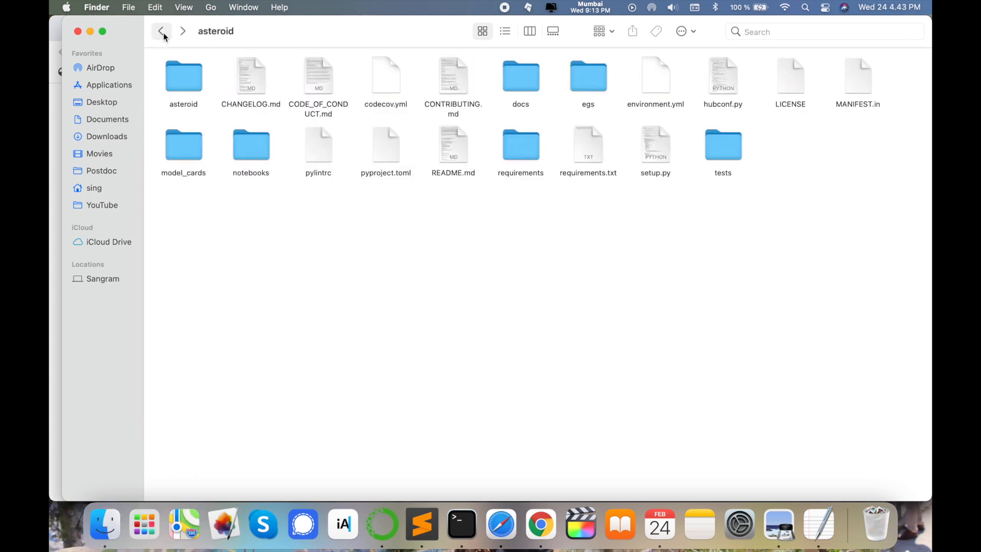
{"action": "left_click", "coordinate": [160, 32]}
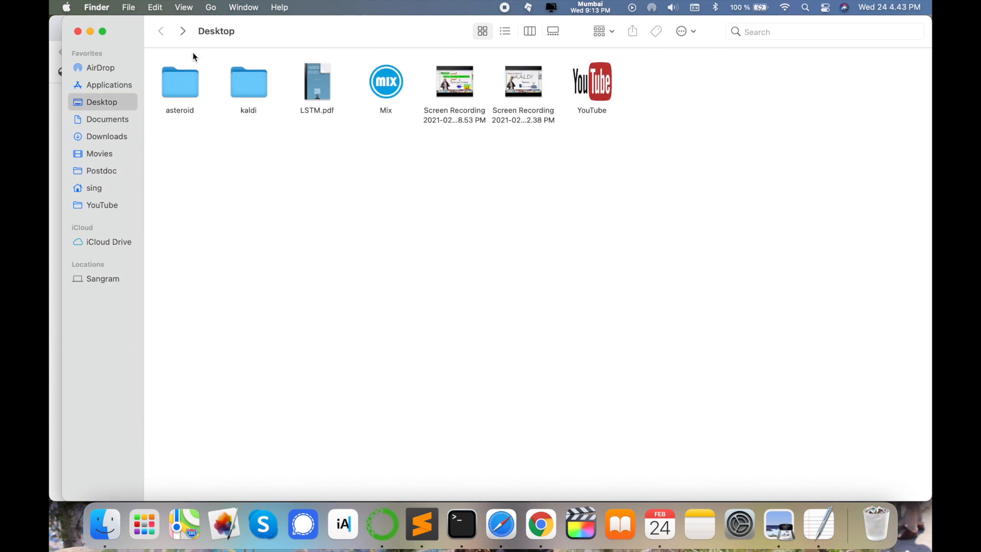
{"action": "double_click", "coordinate": [180, 80]}
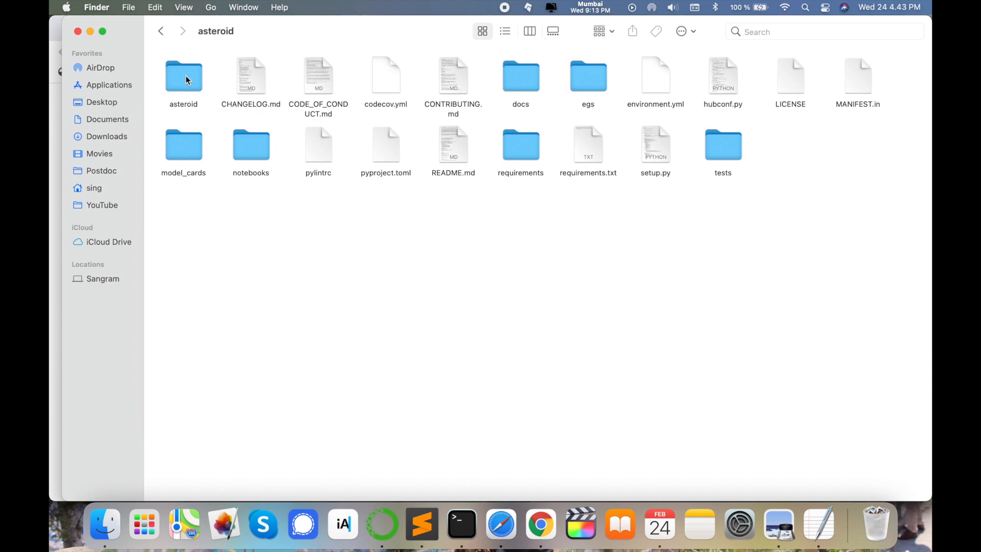
{"action": "mouse_move", "coordinate": [540, 524]}
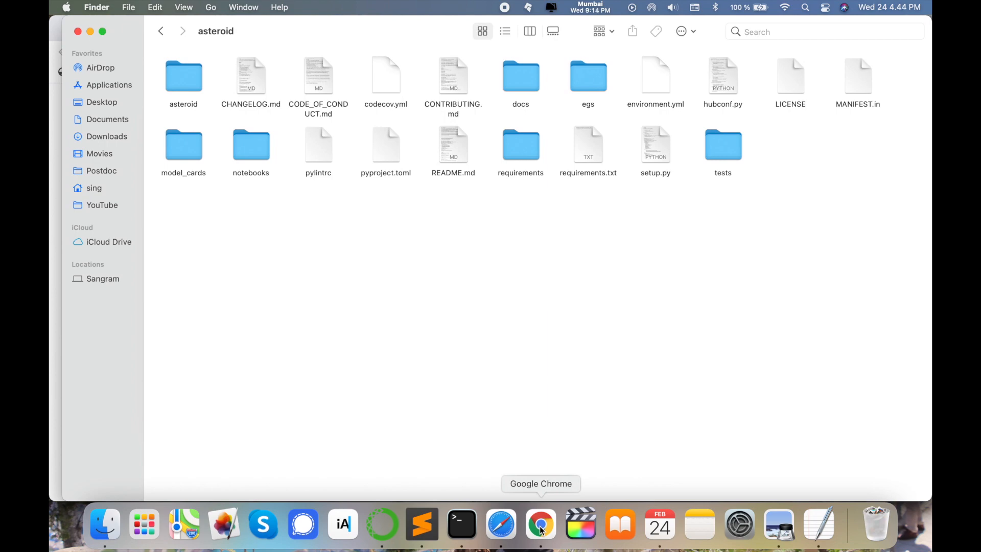
Bring Chrome forward and switch to the Research Rocks YouTube channel tab.
{"action": "left_click", "coordinate": [540, 523]}
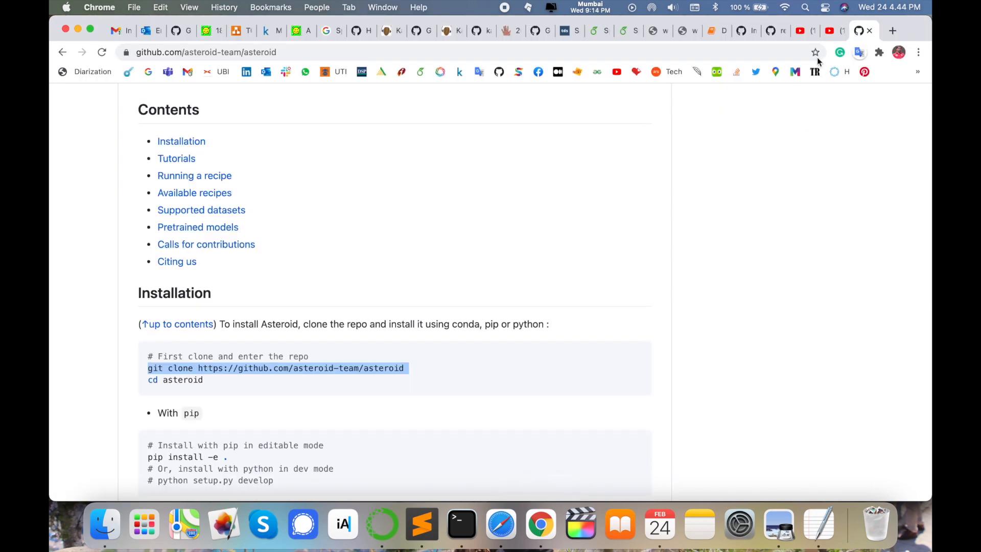
{"action": "left_click", "coordinate": [831, 30]}
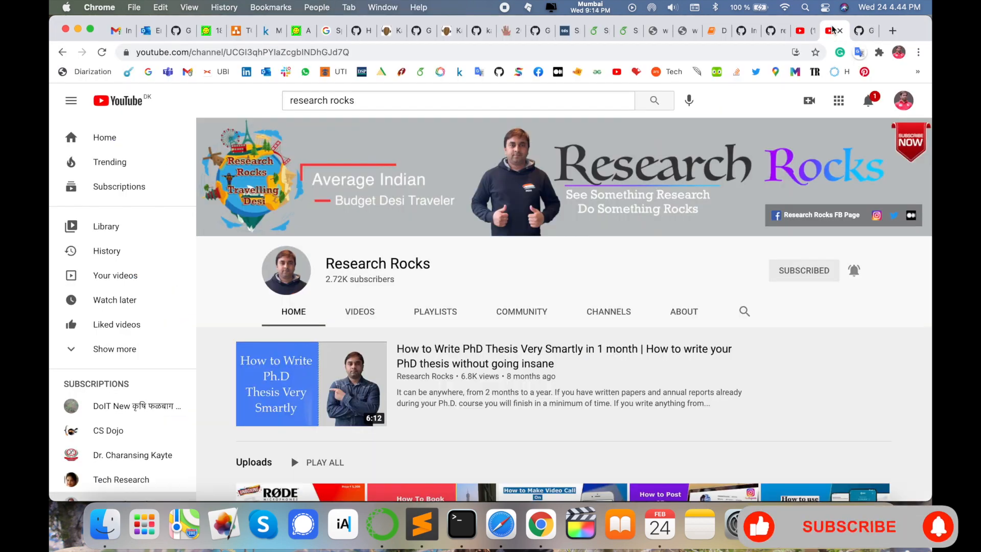
{"action": "mouse_move", "coordinate": [848, 534]}
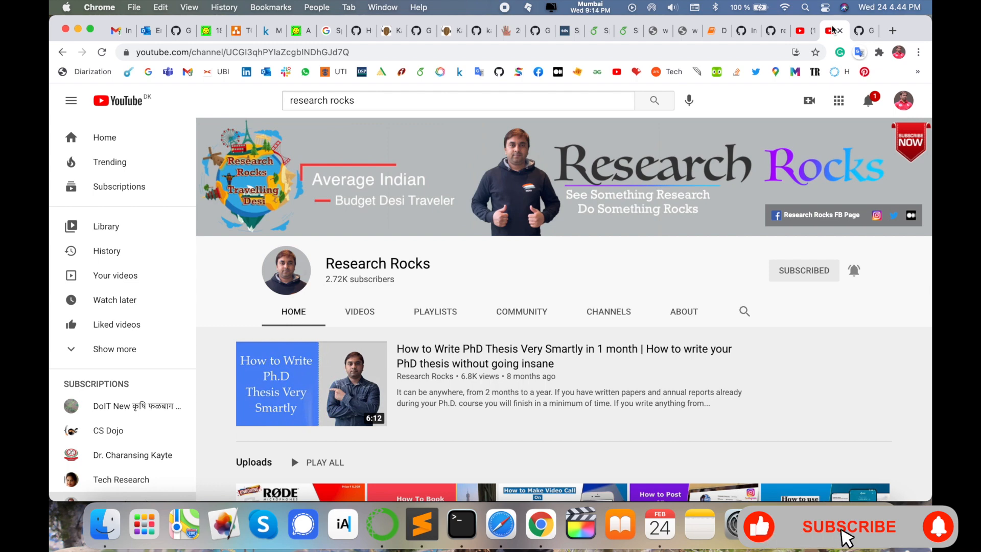
{"action": "left_click", "coordinate": [848, 527]}
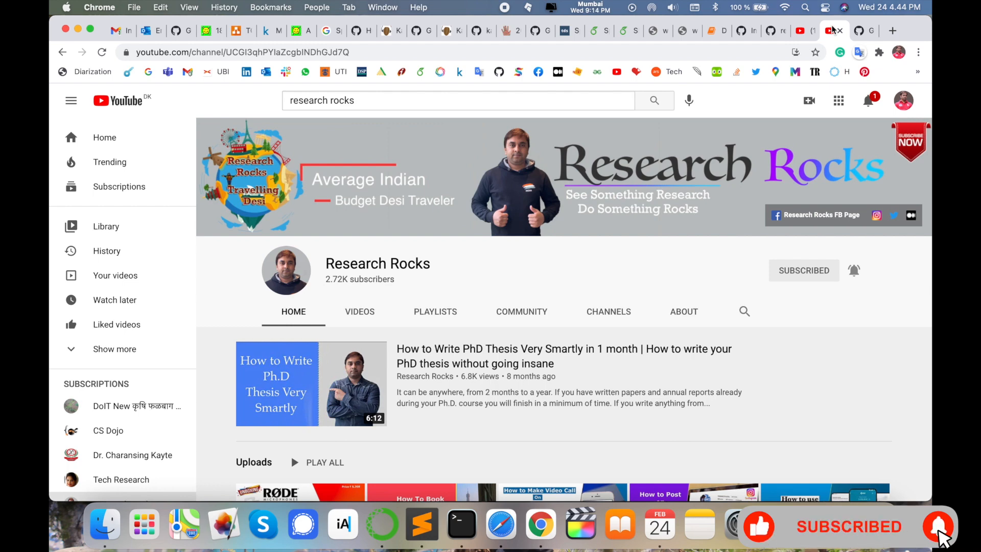